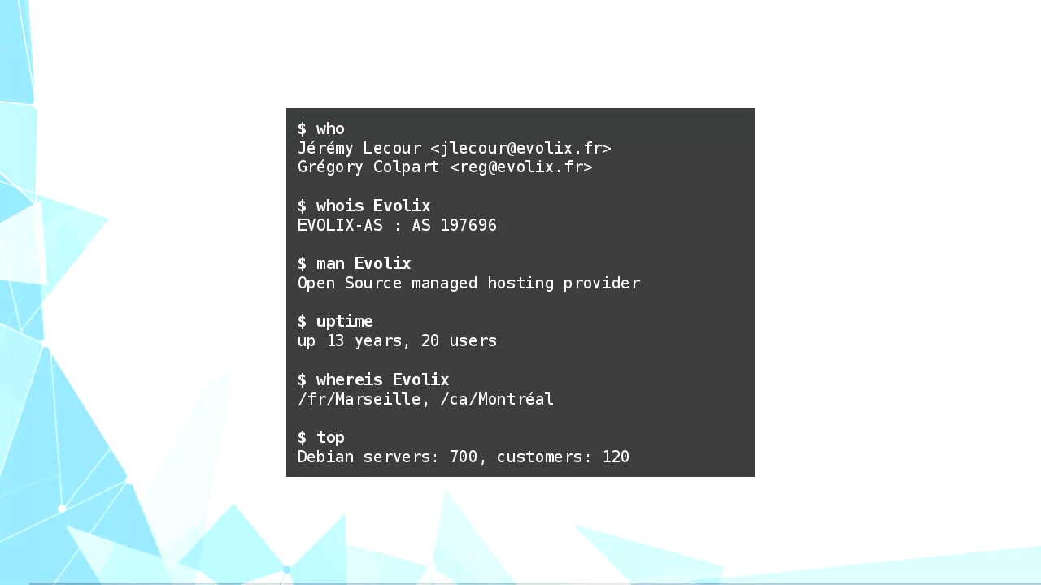
{"action": "key", "text": "Right"}
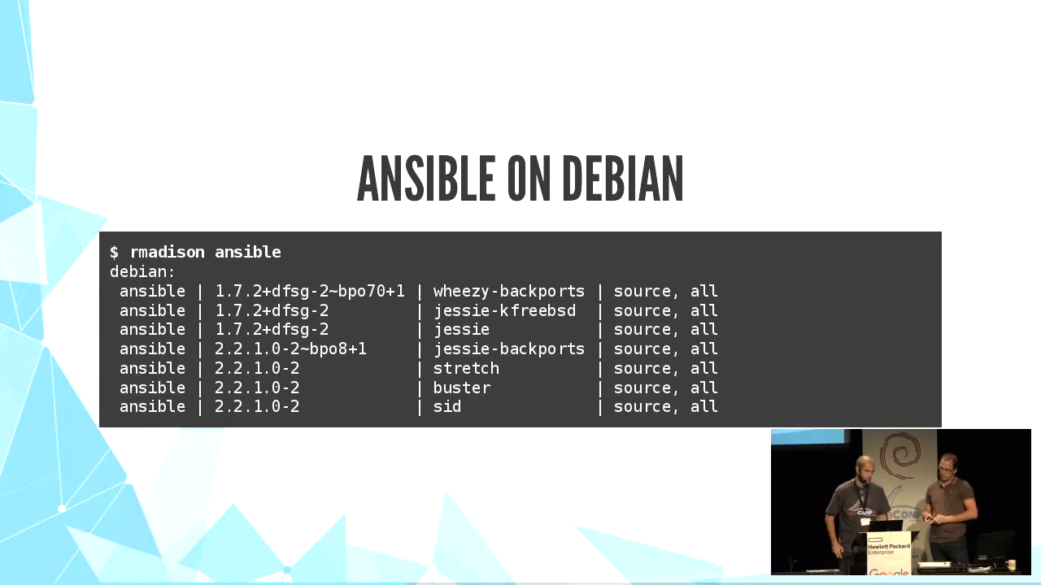